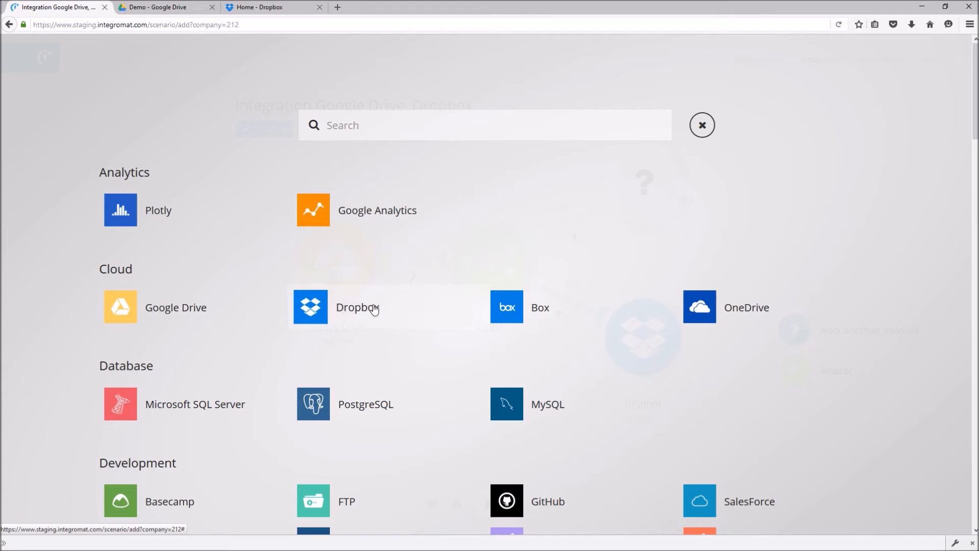
Step: Add a Dropbox Upload a file module to the router branch
left_click(311, 307)
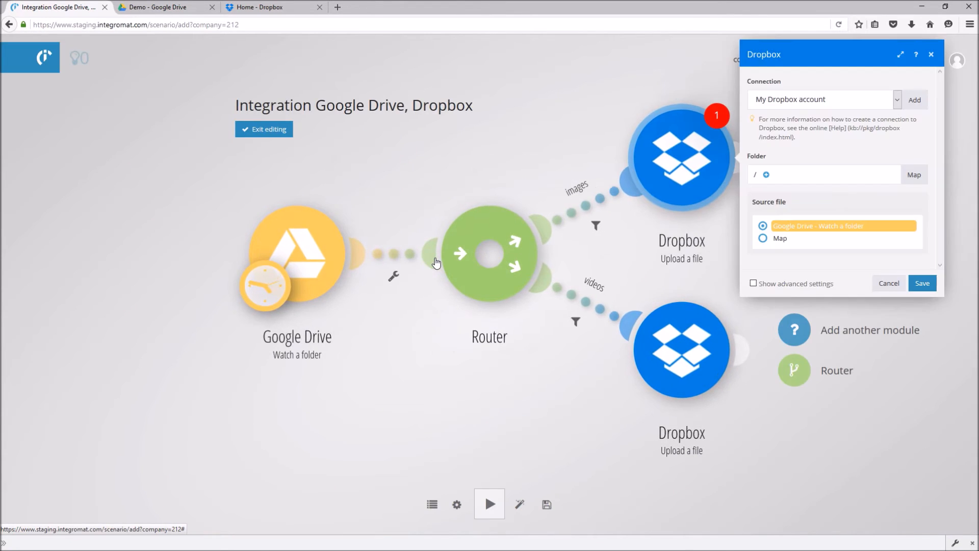
Step: List the Dropbox folders (Pictures, Thumbnails, Videos) for the upload destination
left_click(764, 174)
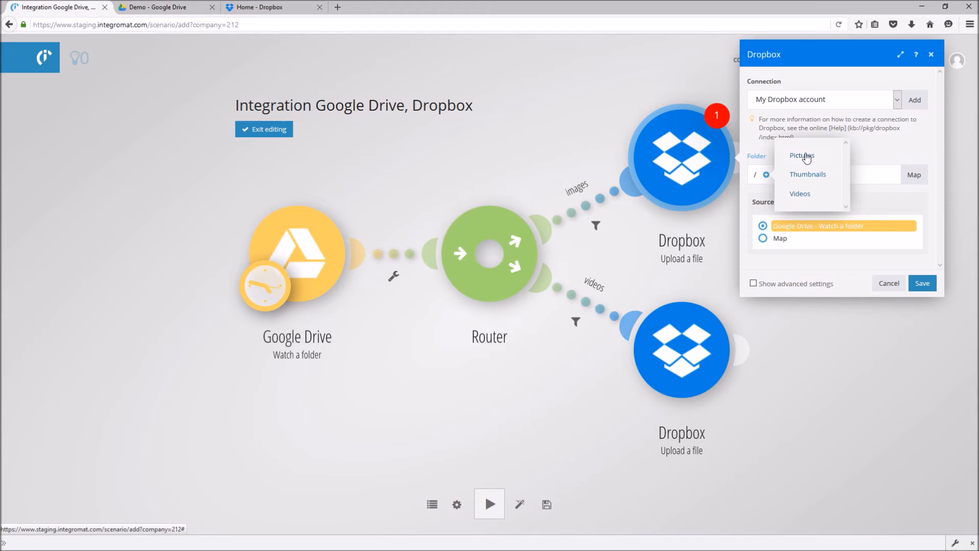